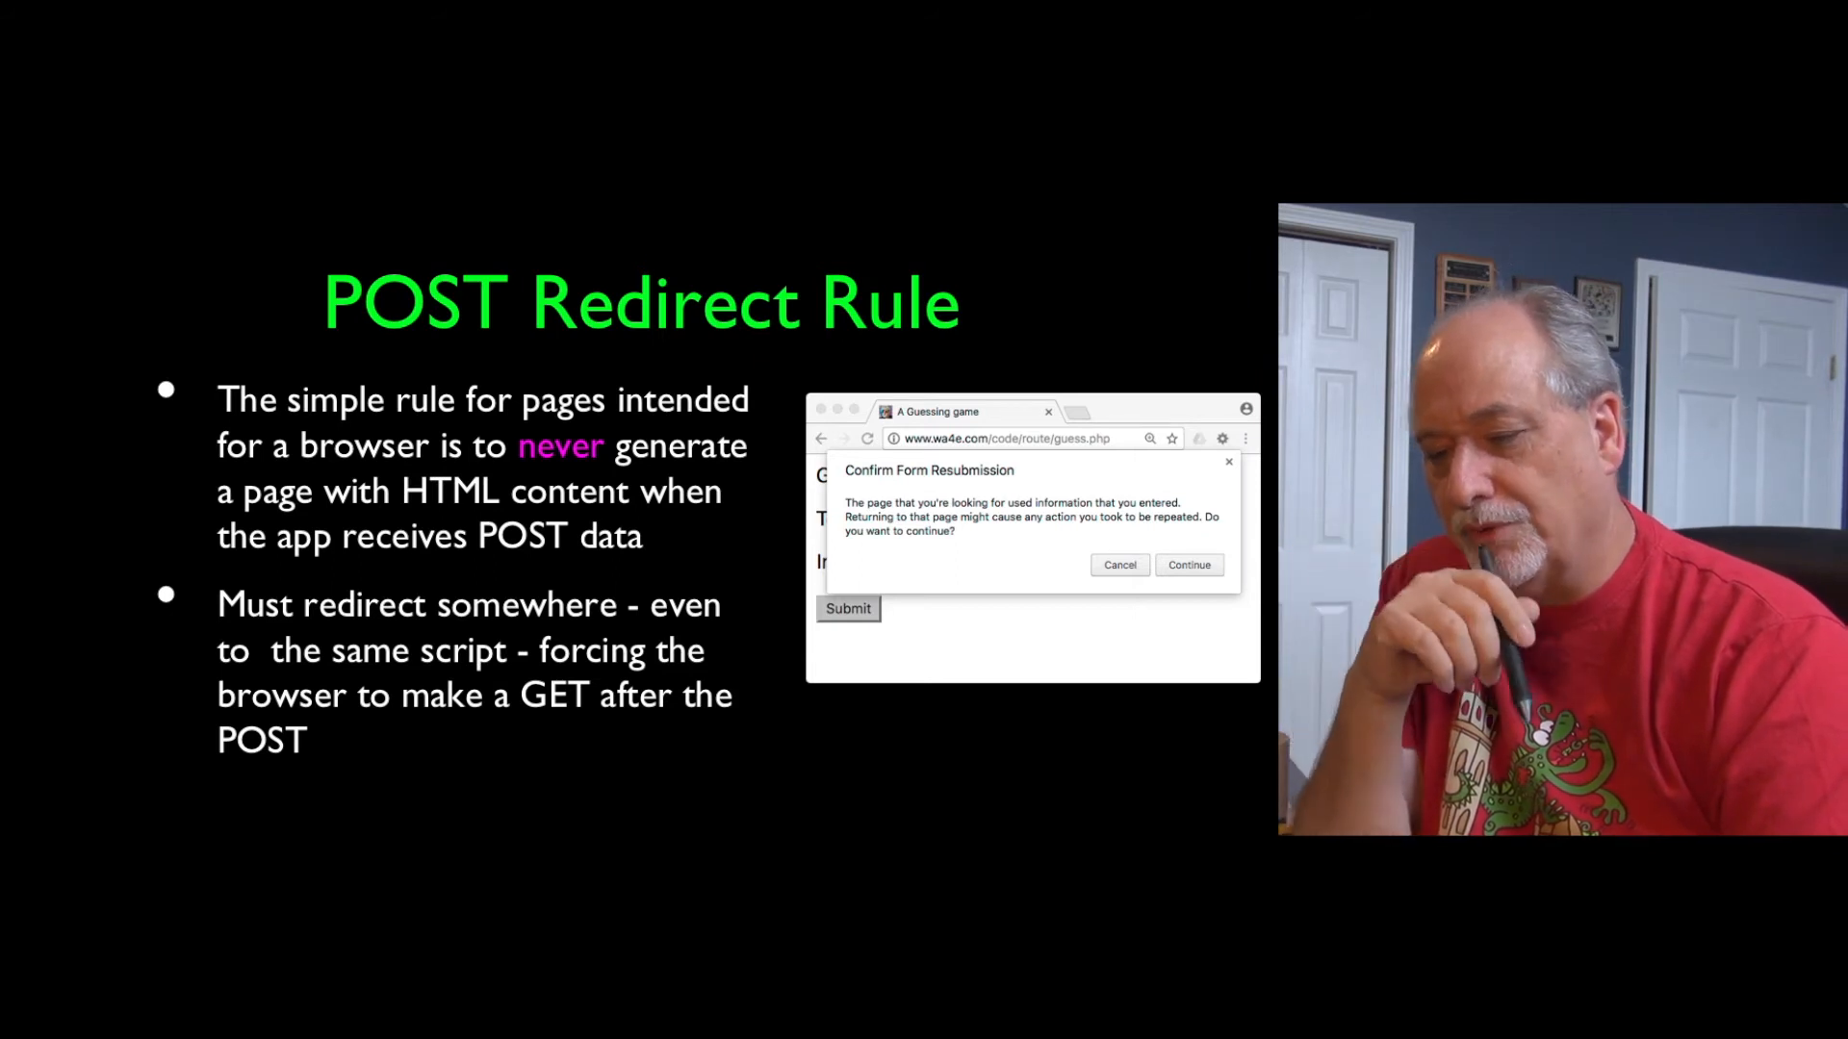
Advance to the slide showing the HTML half of the guessing-game code
{"action": "left_click", "coordinate": [199, 1009]}
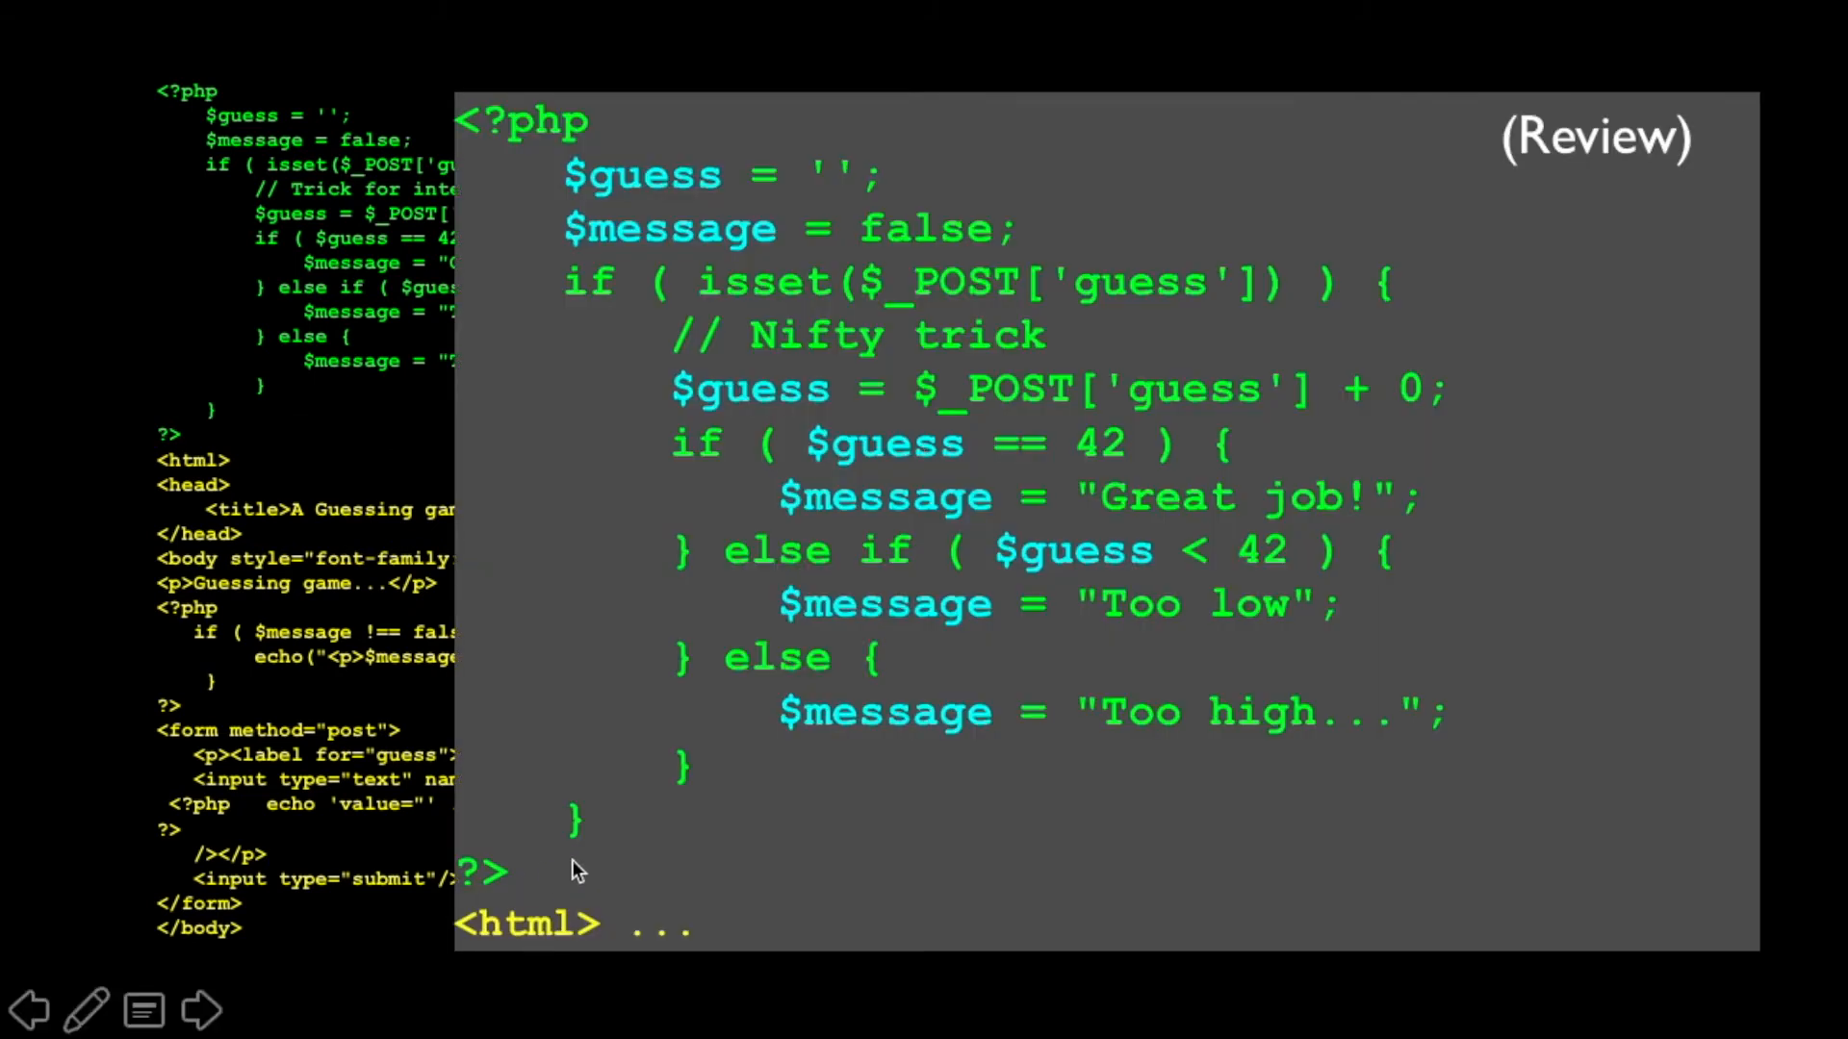
{"action": "mouse_move", "coordinate": [660, 849]}
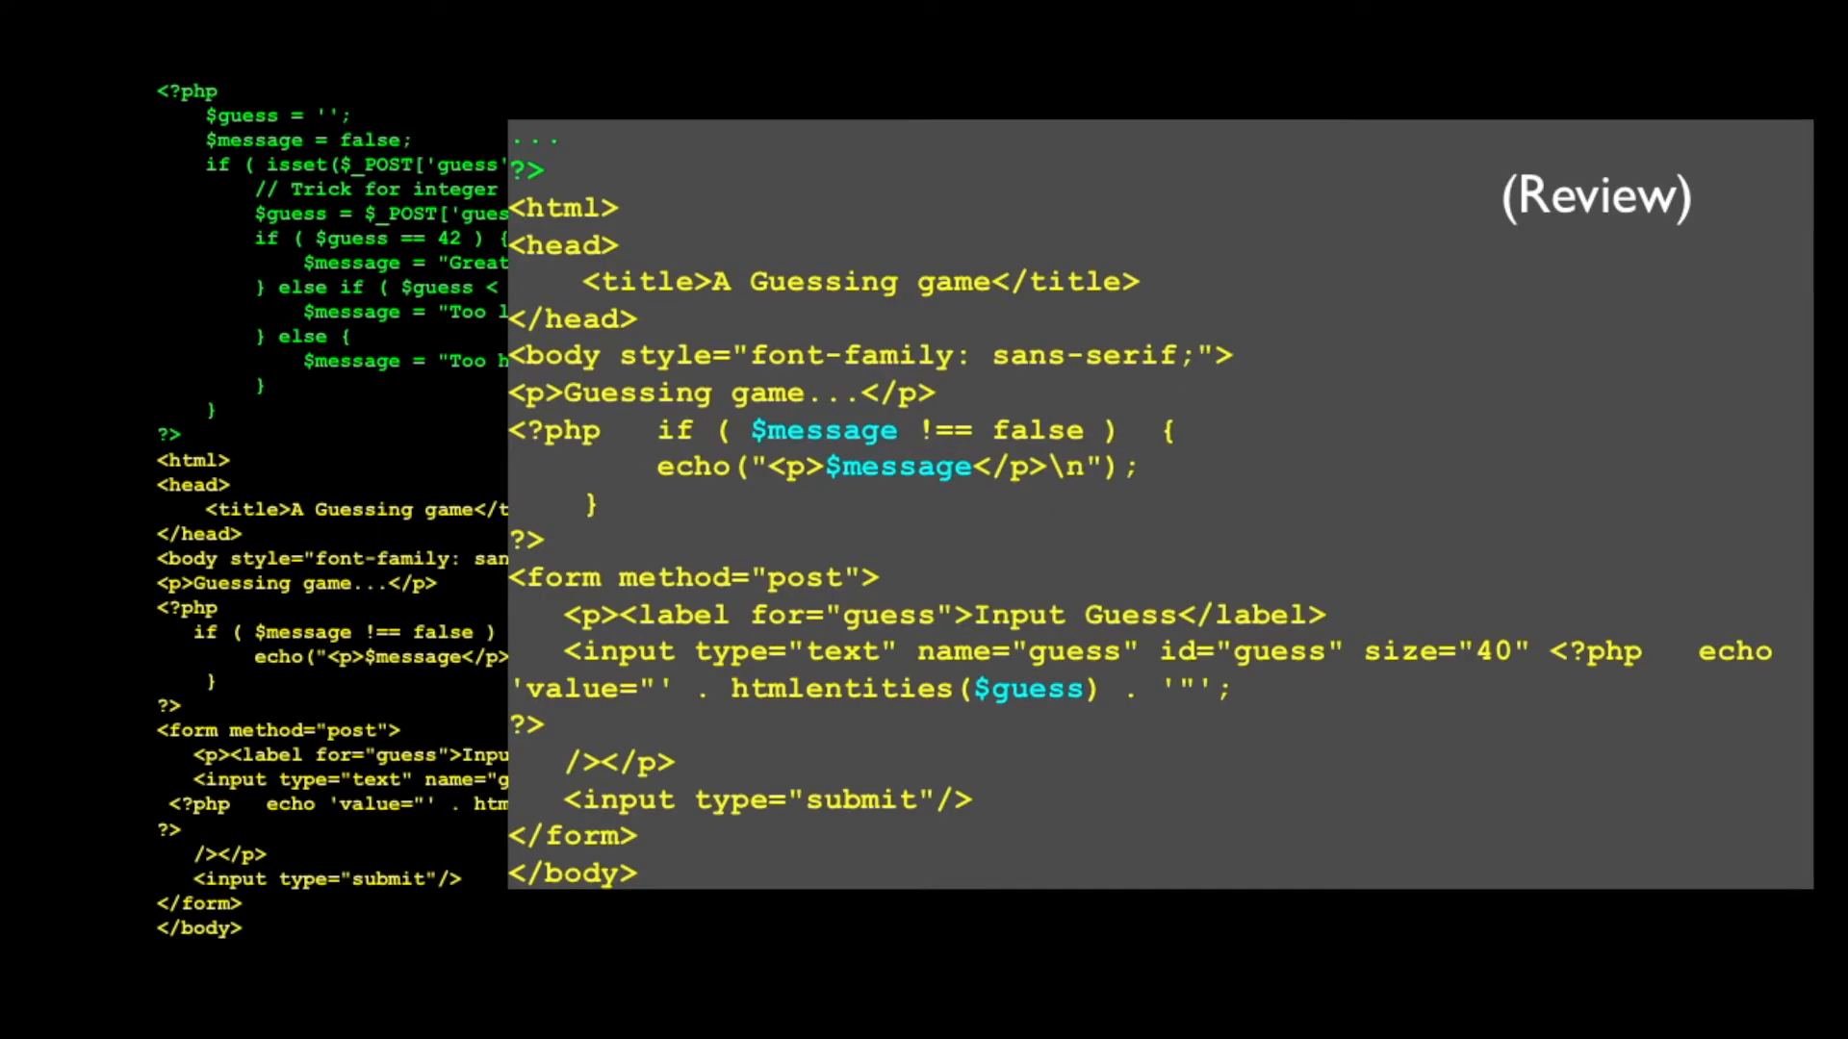
{"action": "mouse_move", "coordinate": [1414, 530]}
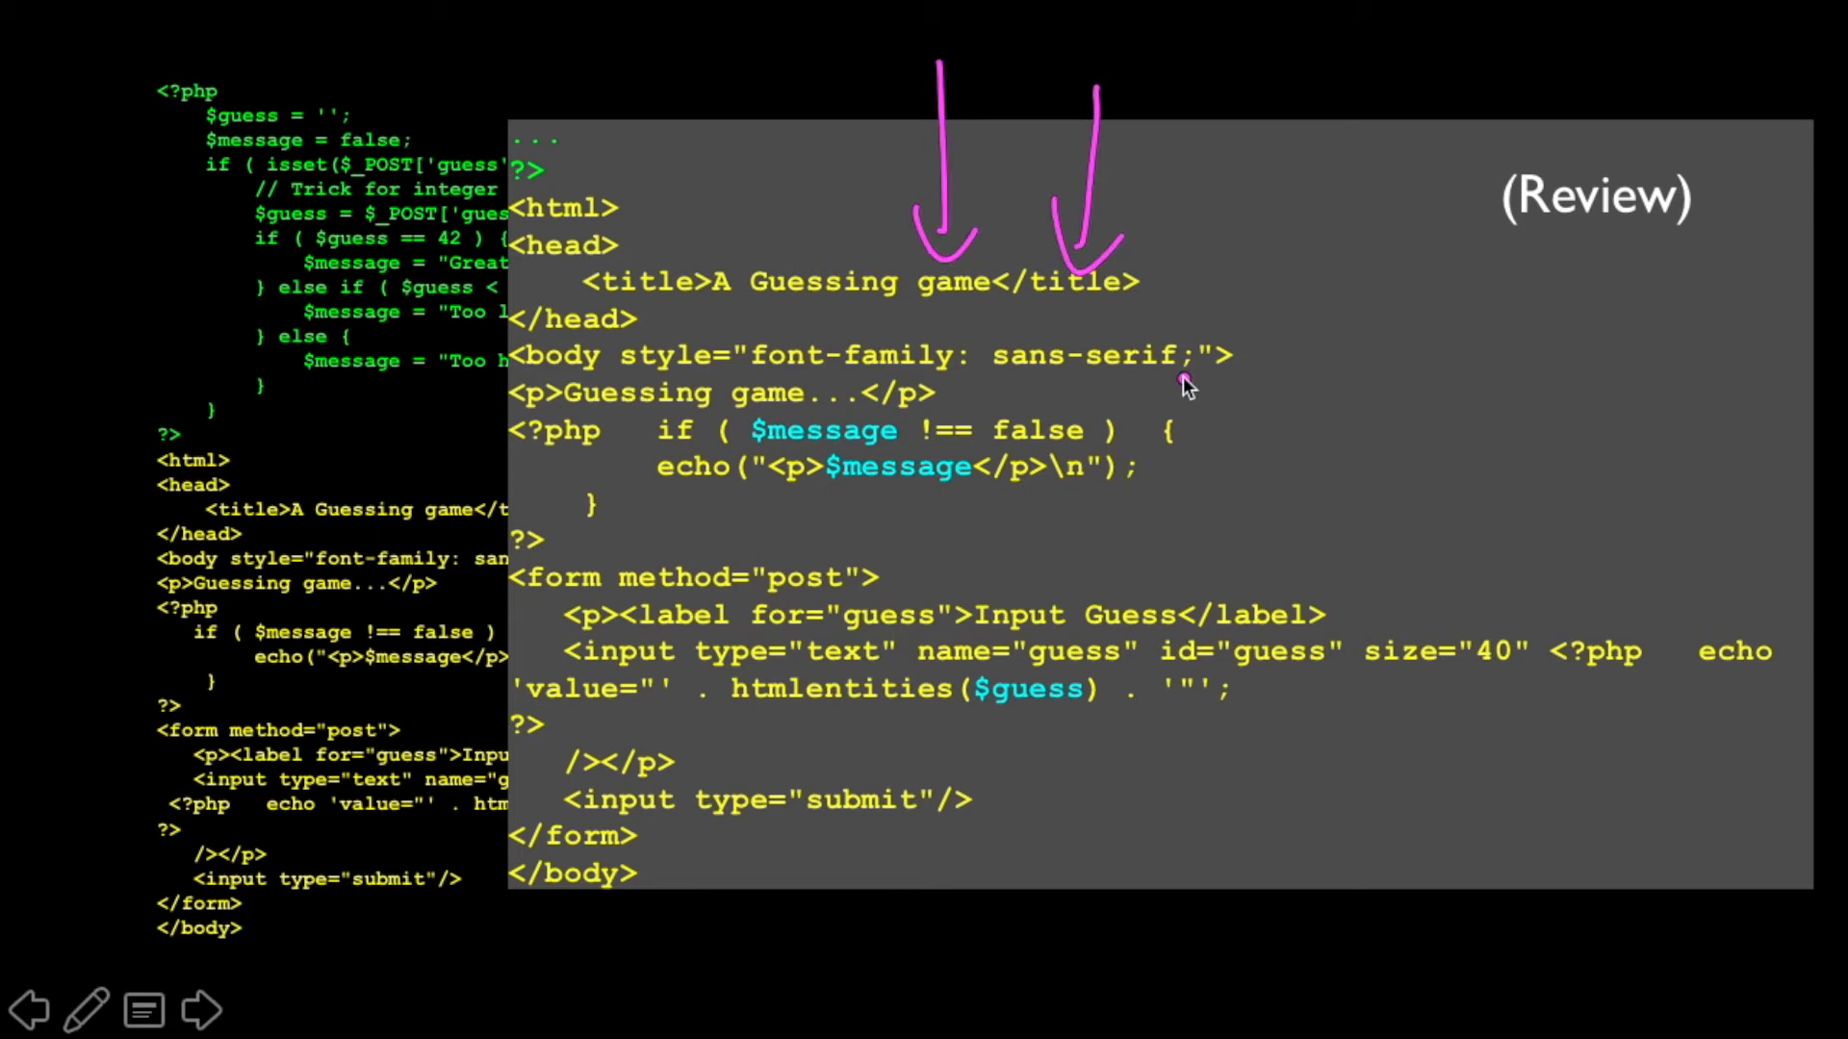
{"action": "mouse_move", "coordinate": [1025, 660]}
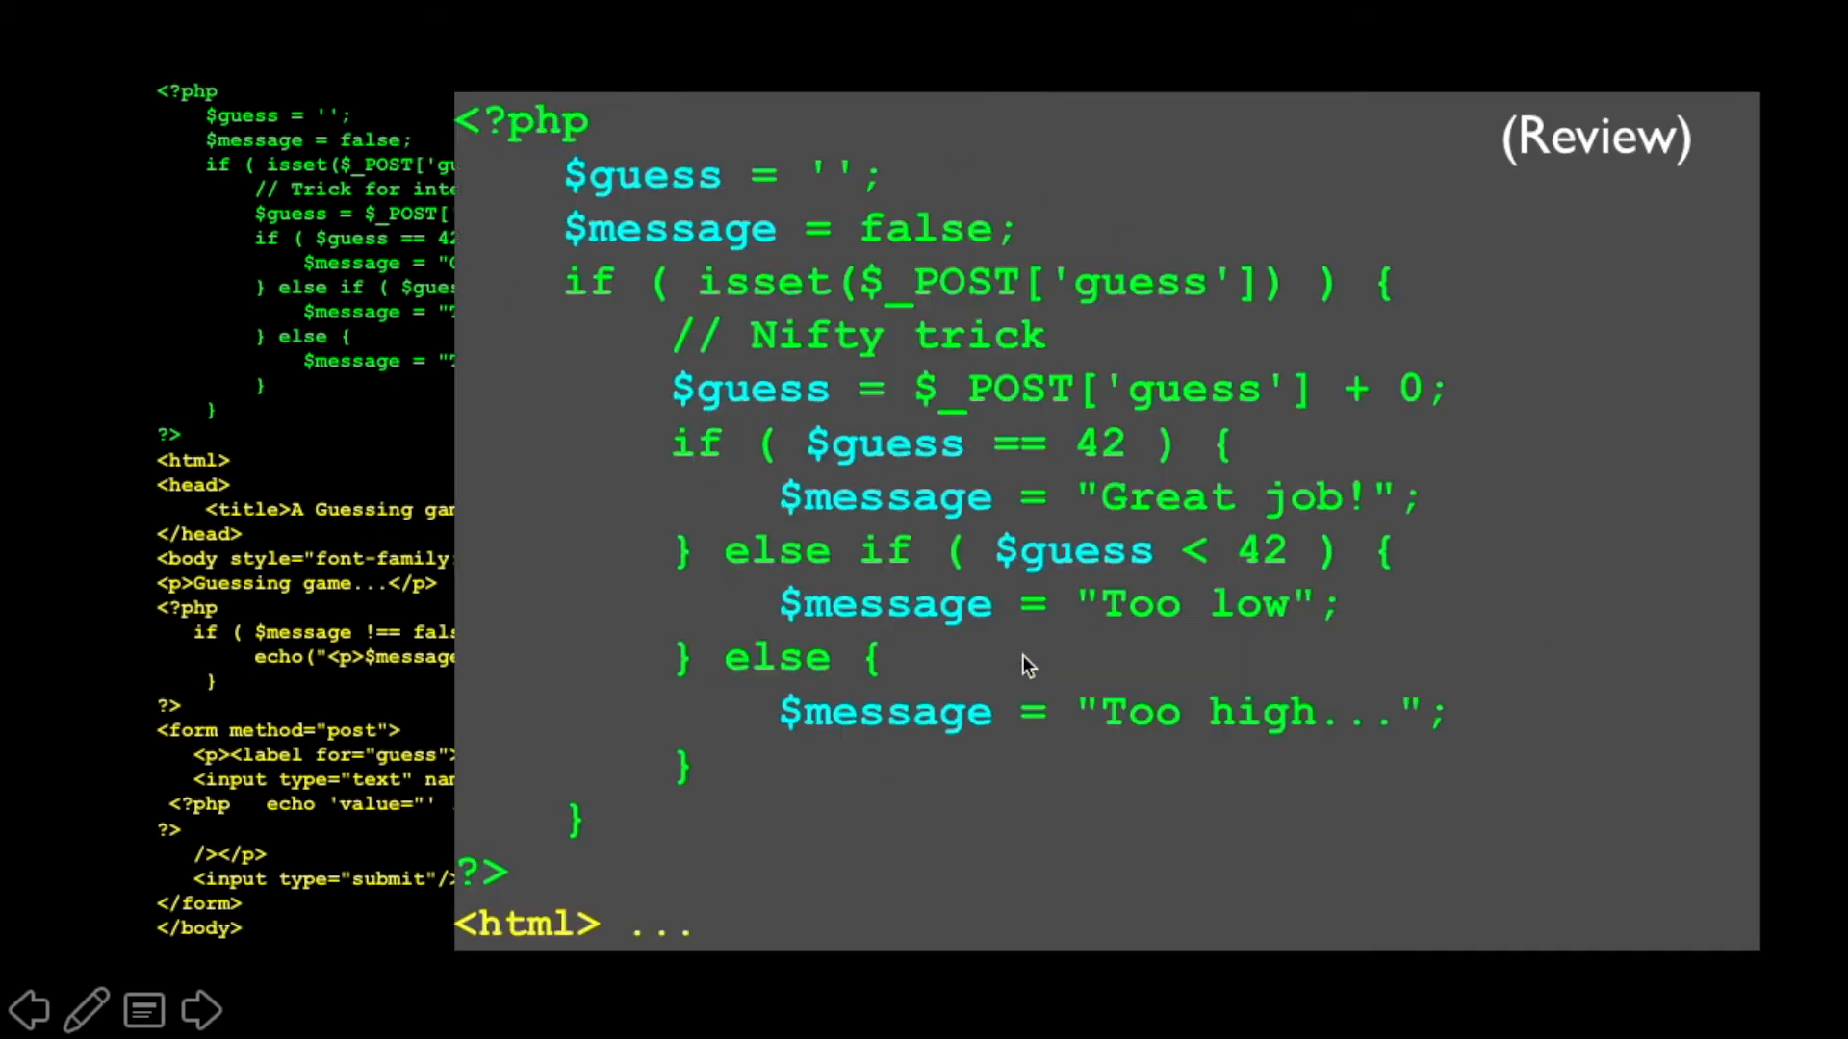
Scroll back to the PHP review code slide
{"action": "scroll", "scroll_direction": "down", "scroll_amount": 3}
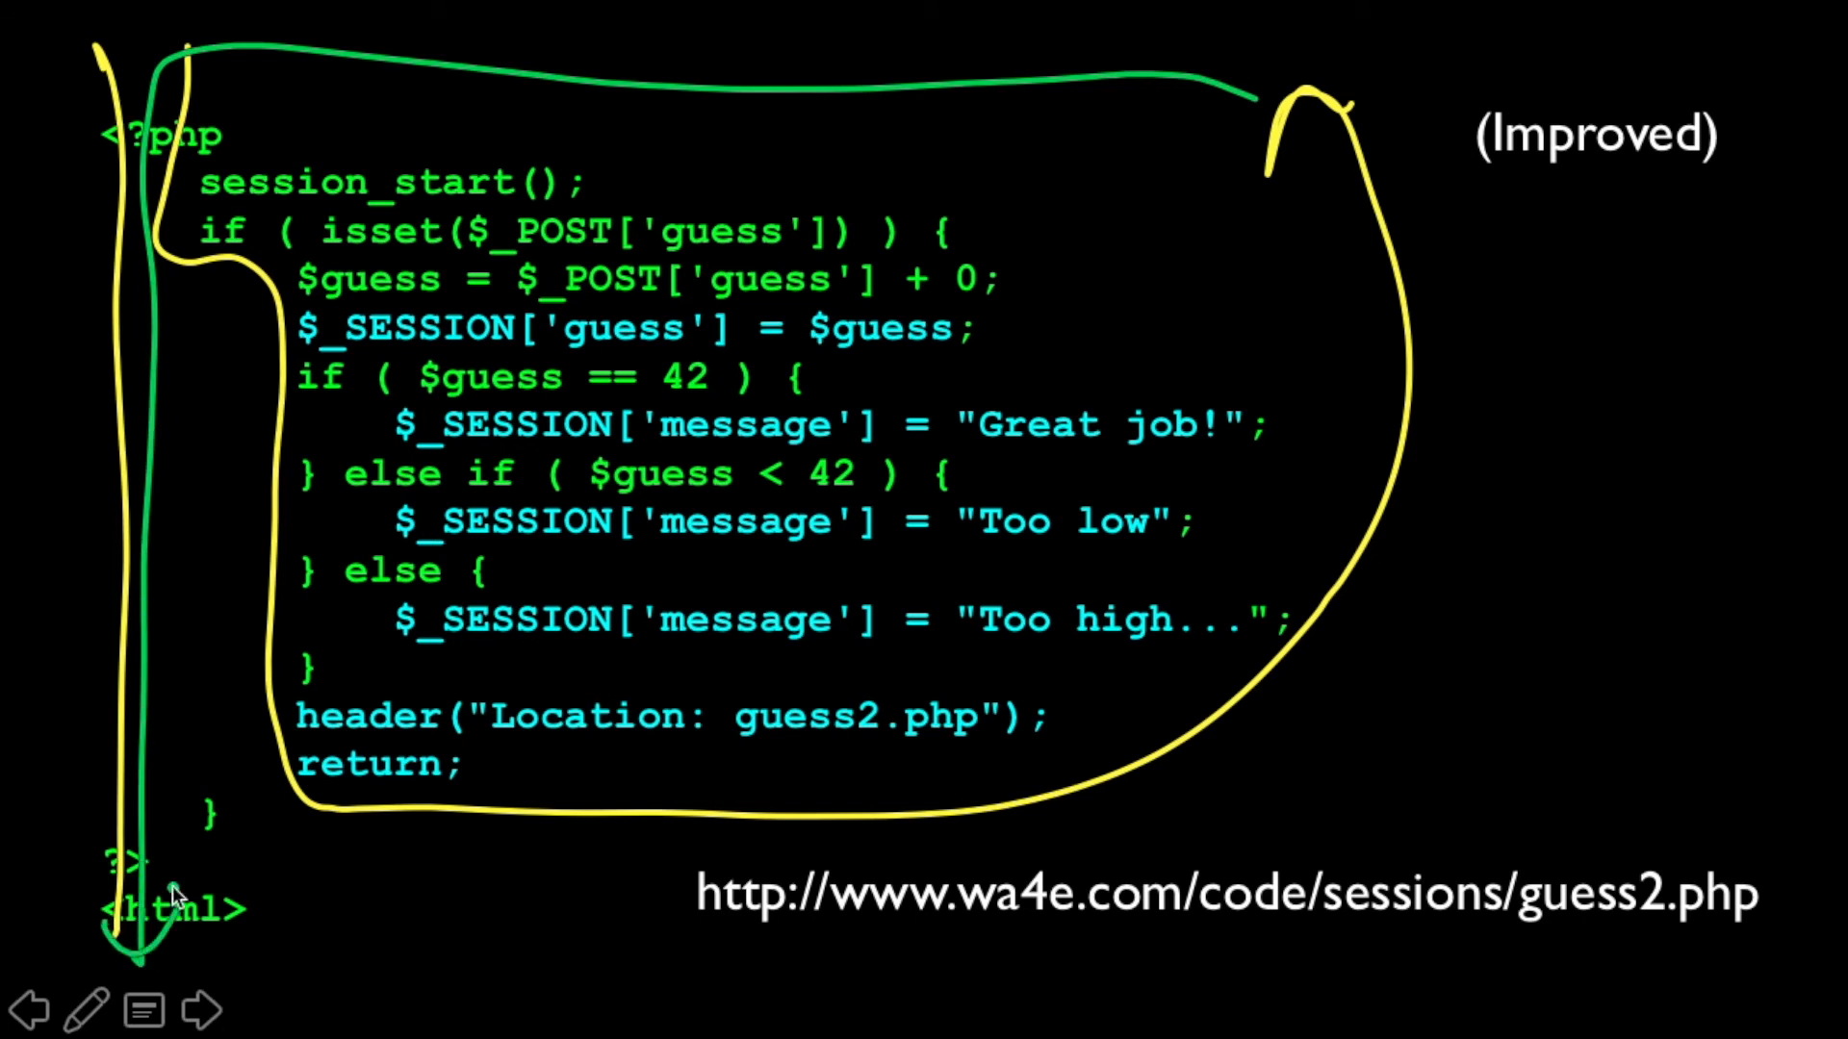
Move on to the slide with the guess2.php HTML code
{"action": "left_click", "coordinate": [193, 1011]}
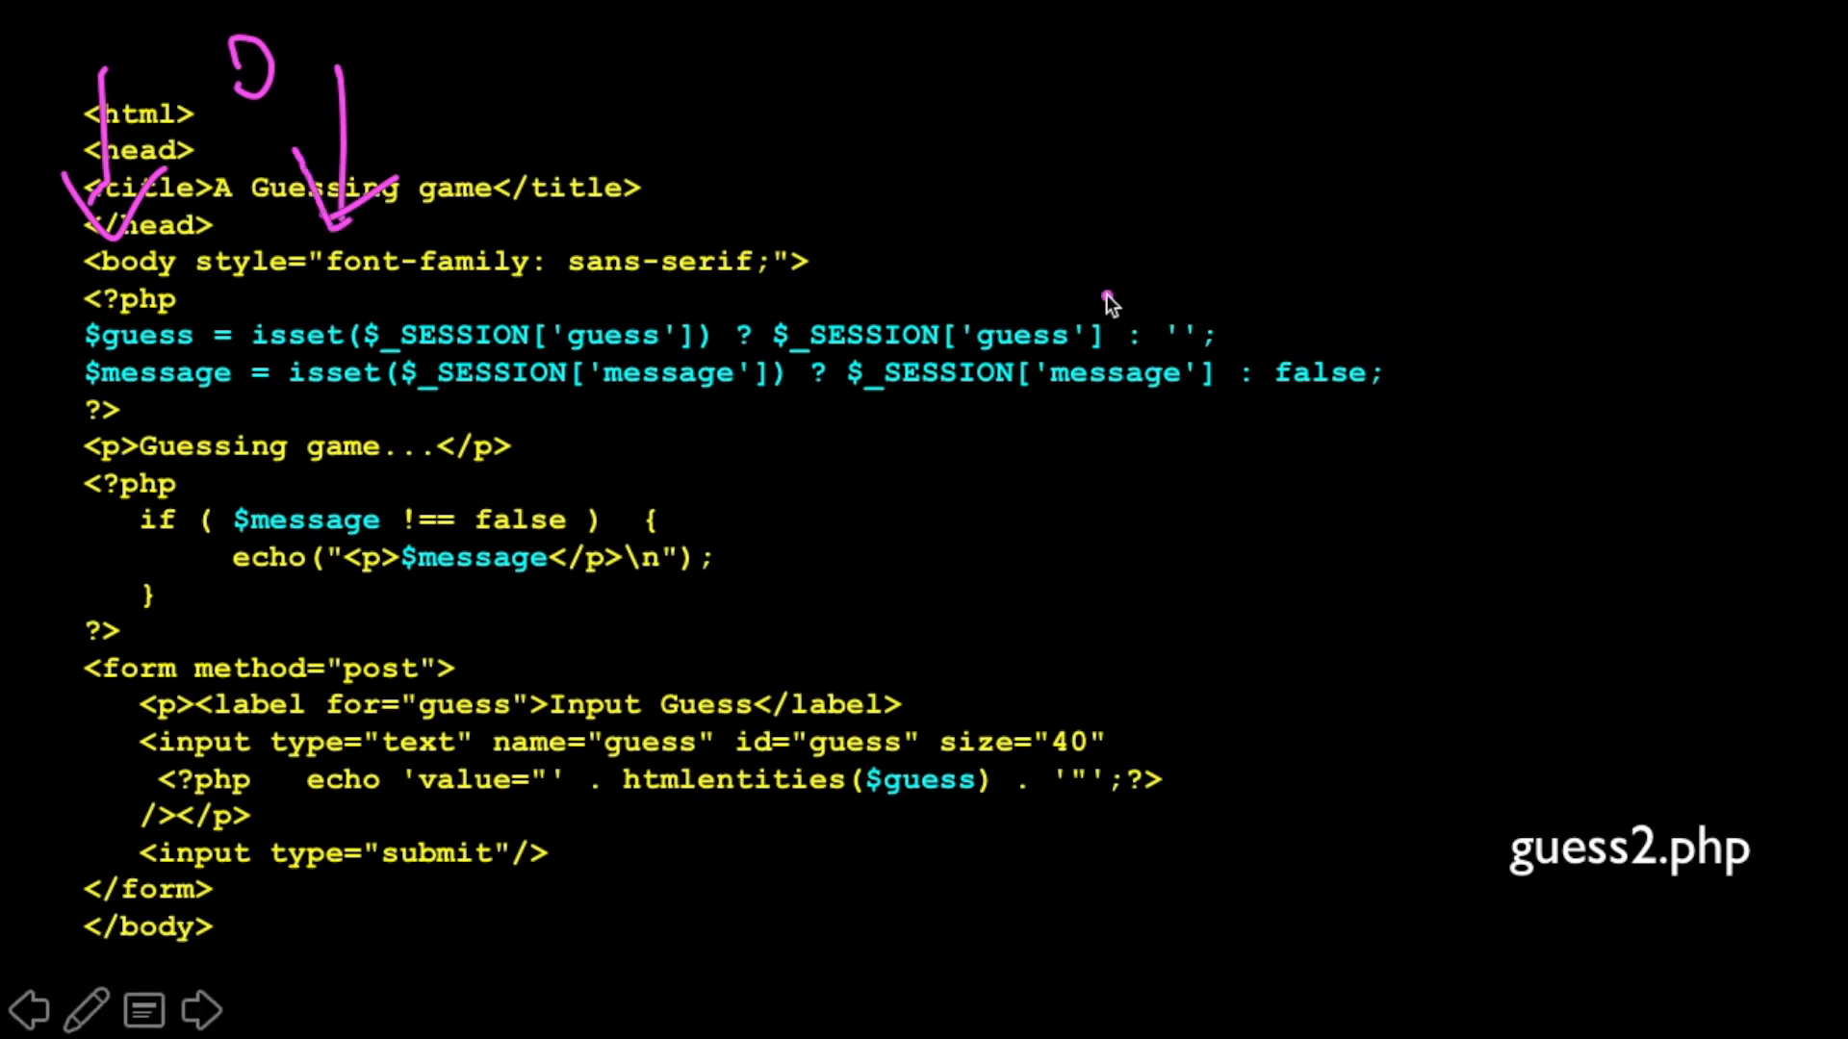
{"action": "mouse_move", "coordinate": [660, 294]}
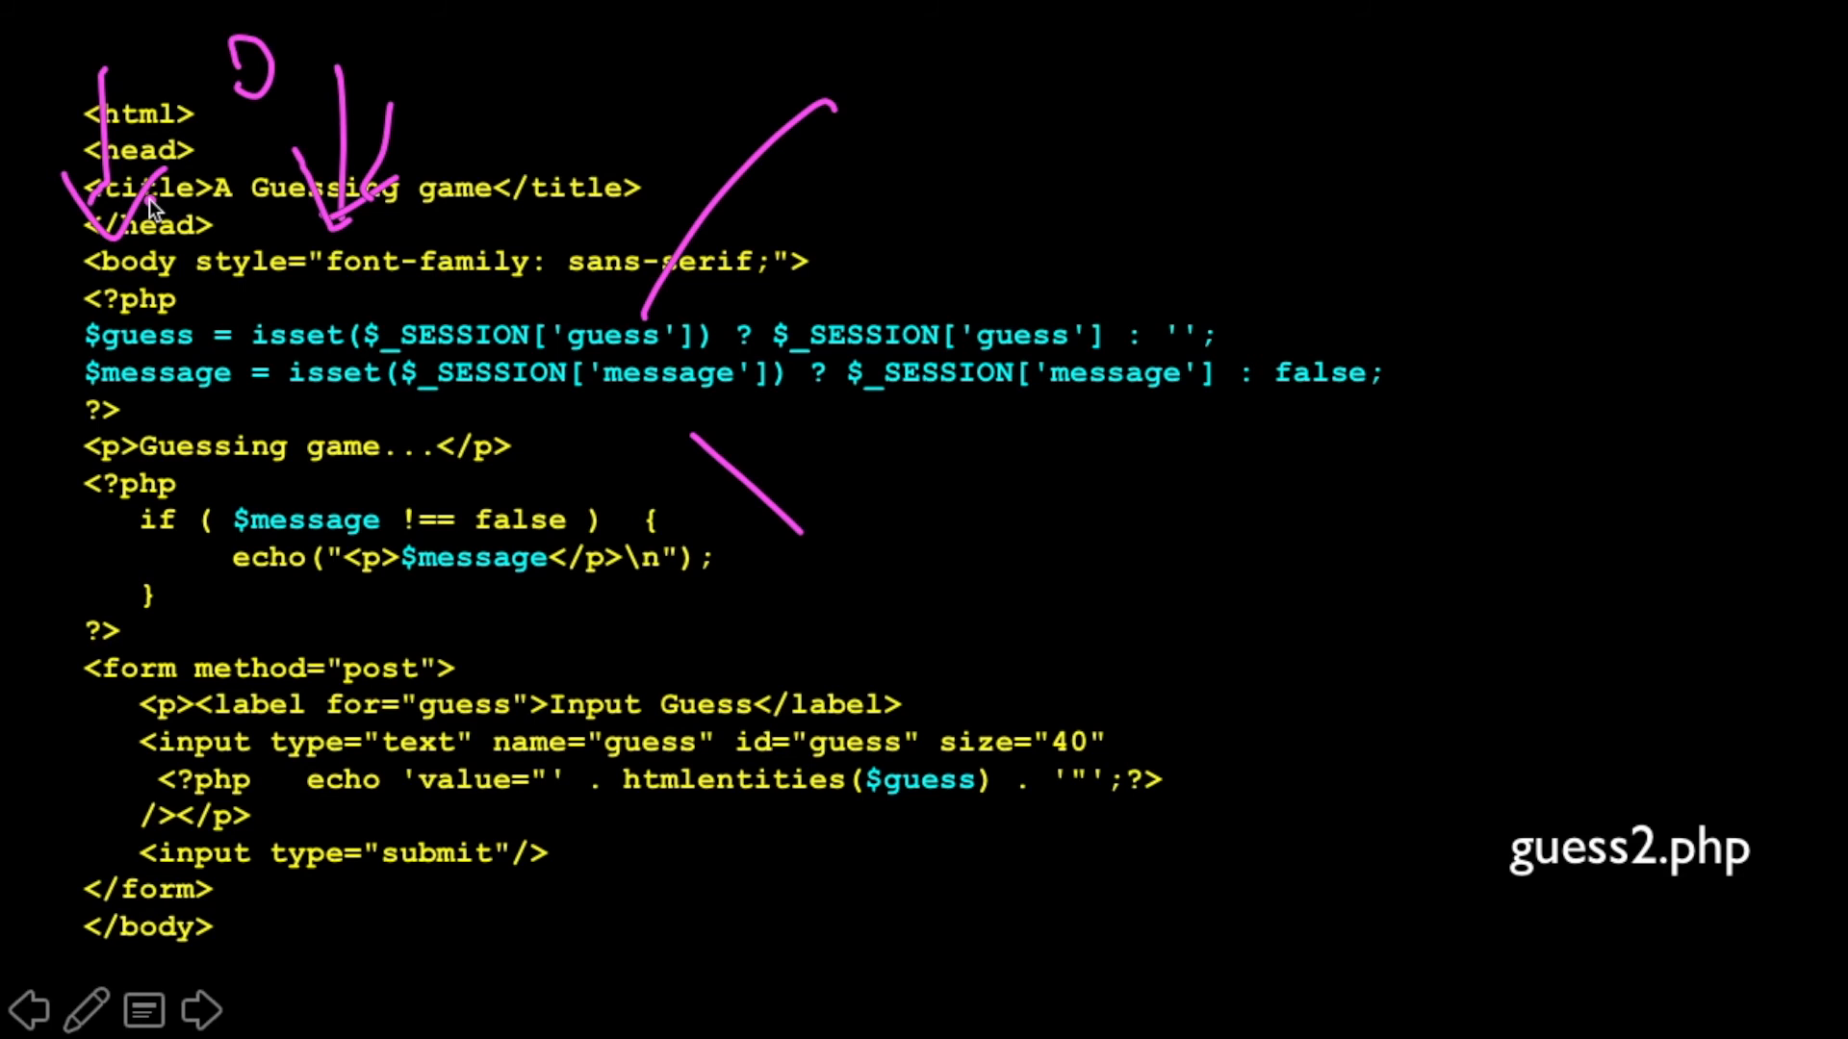
{"action": "mouse_move", "coordinate": [1035, 263]}
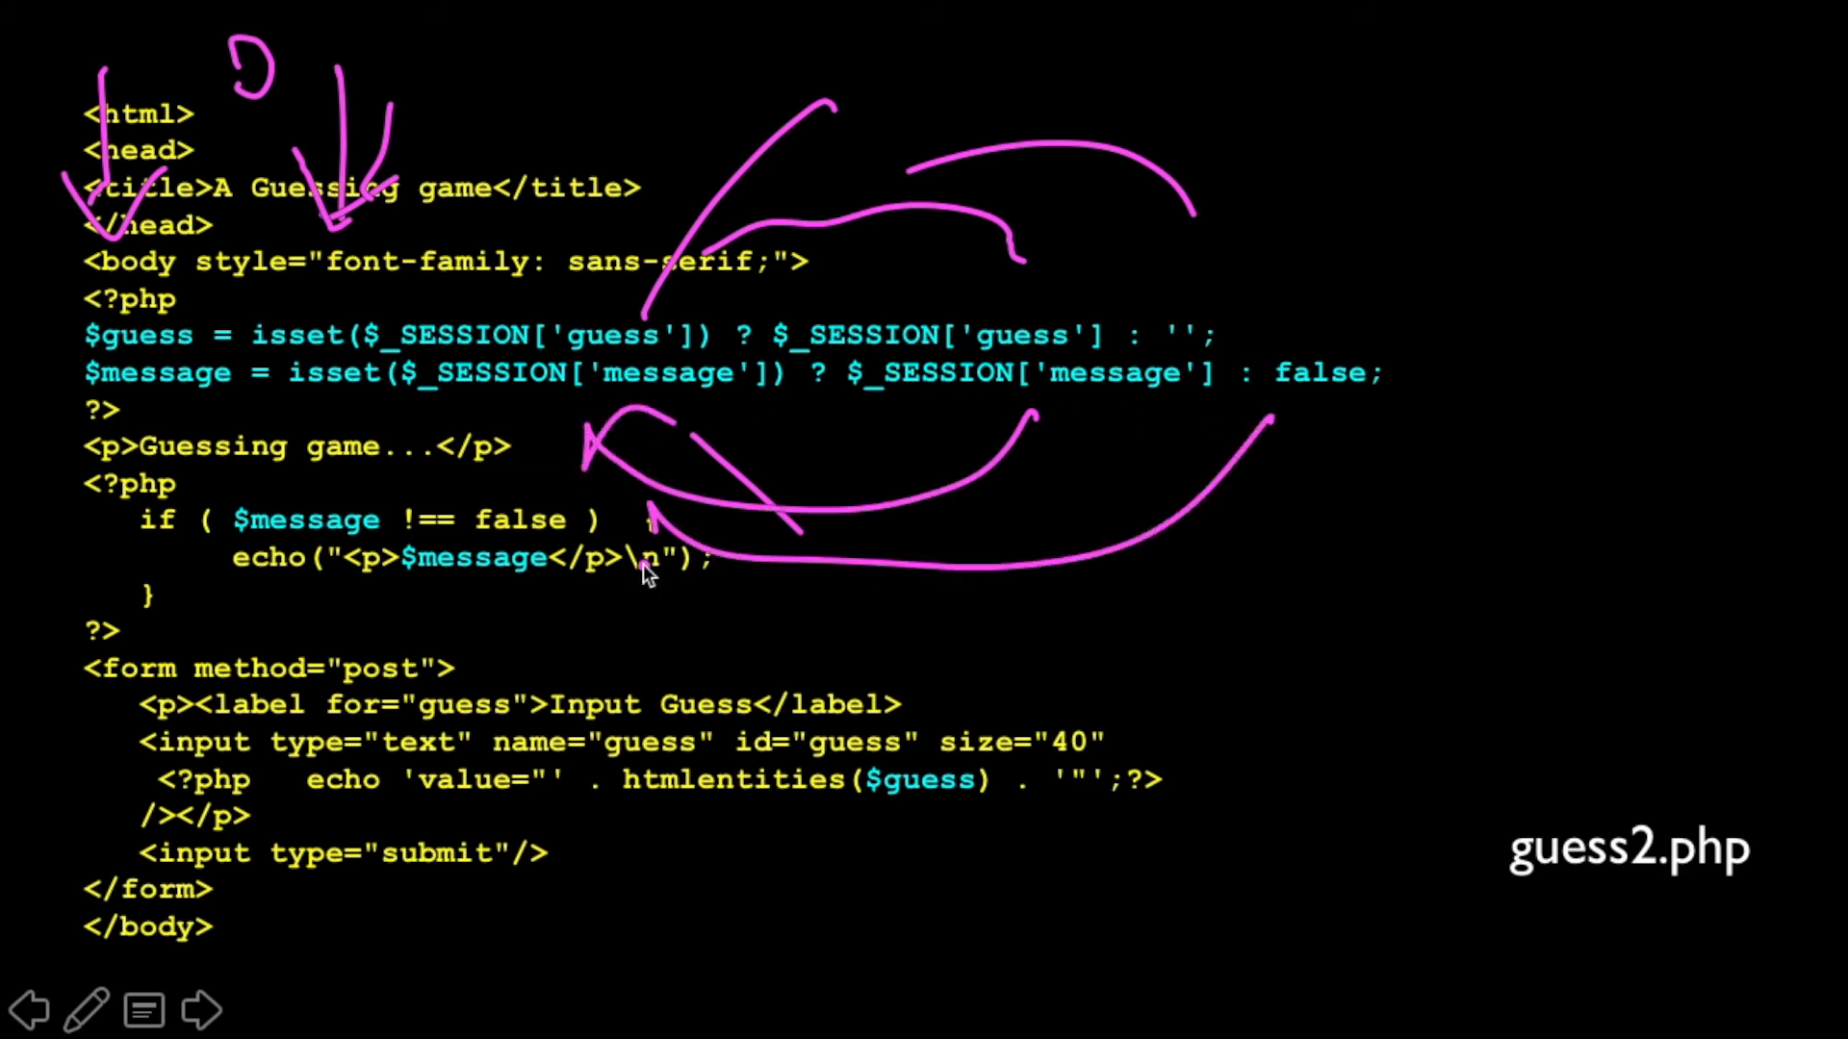
{"action": "mouse_move", "coordinate": [147, 258]}
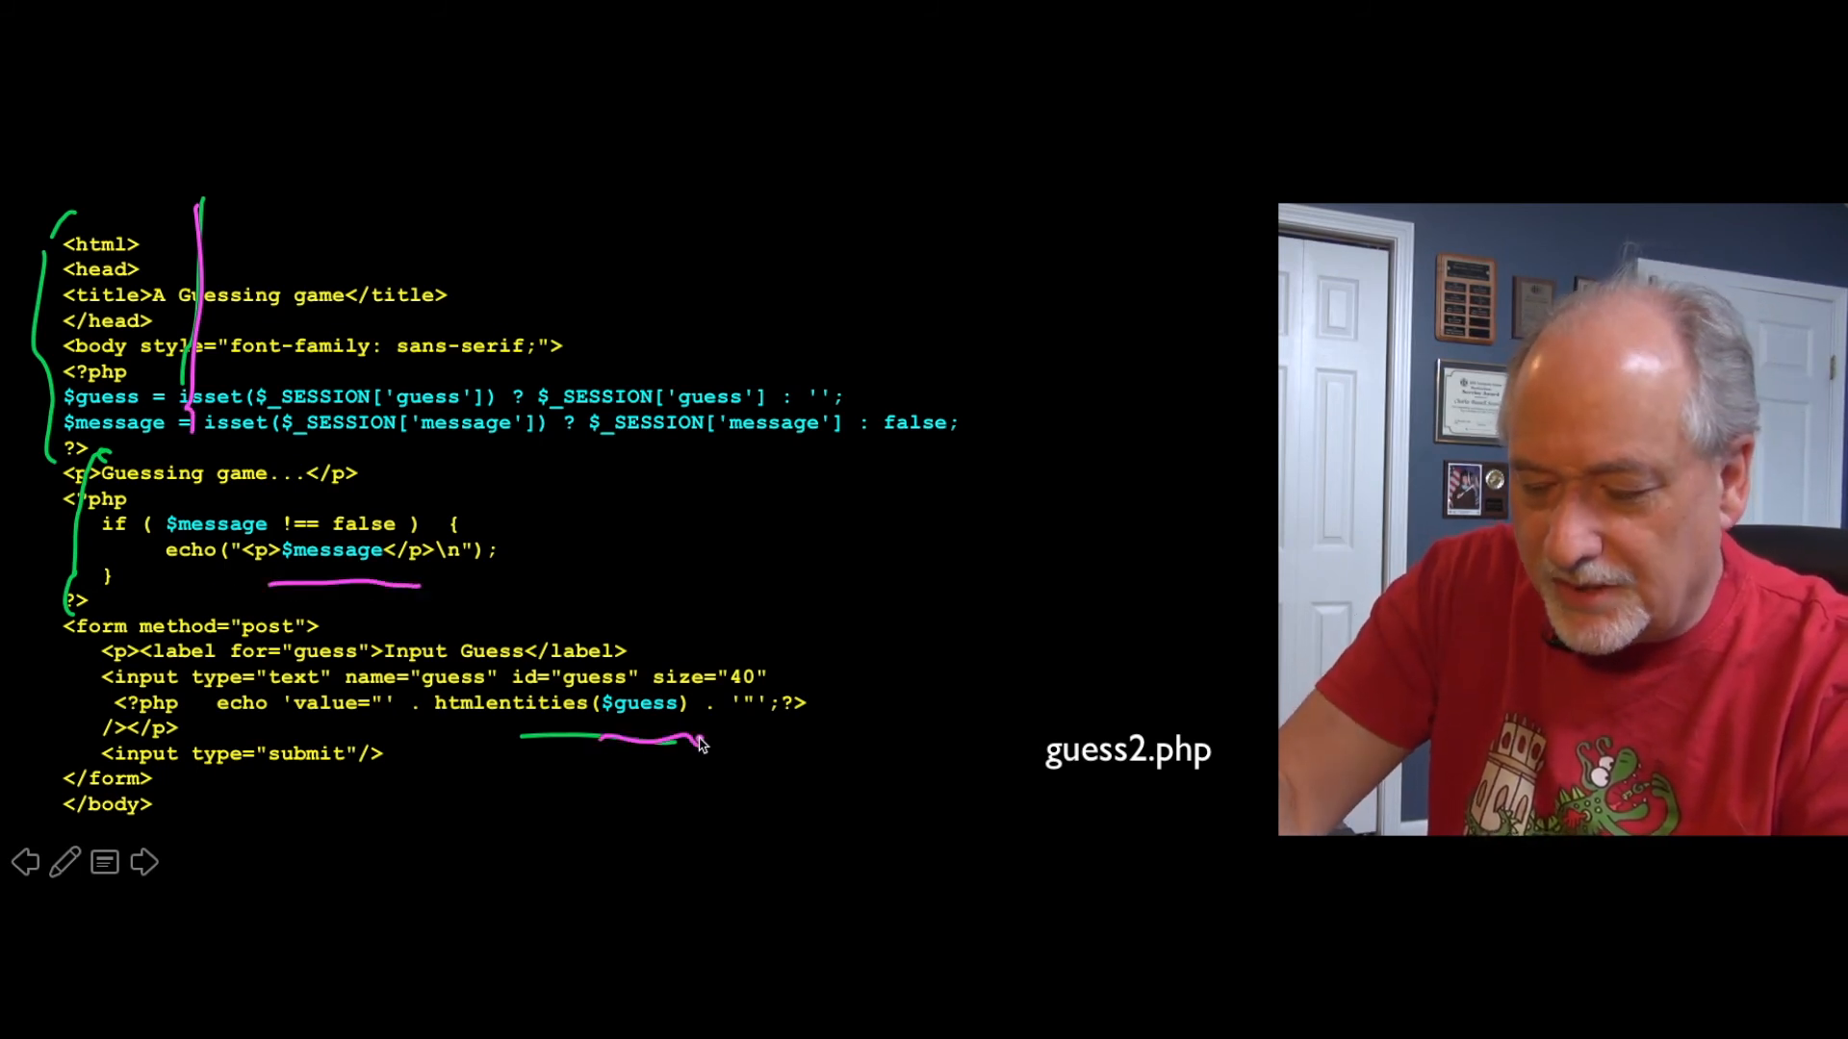
Erase all ink marks from the guess2.php slide
{"action": "left_click", "coordinate": [64, 862]}
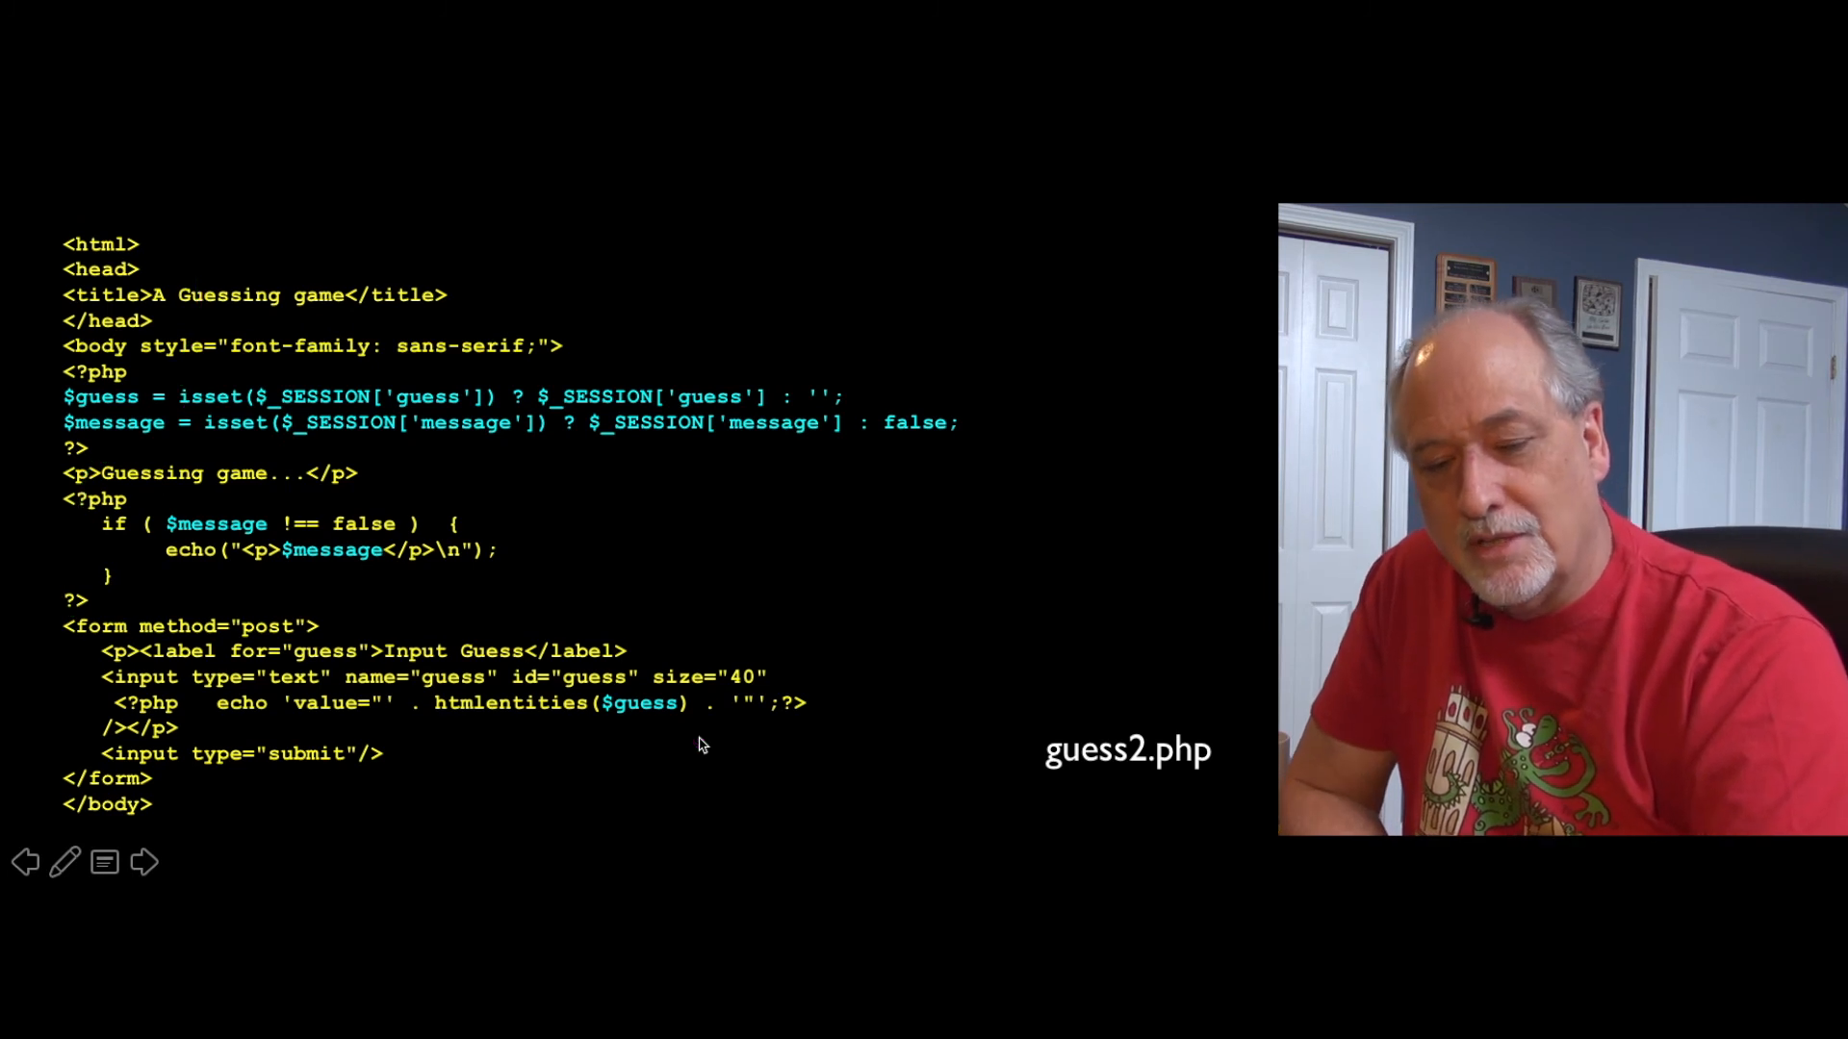